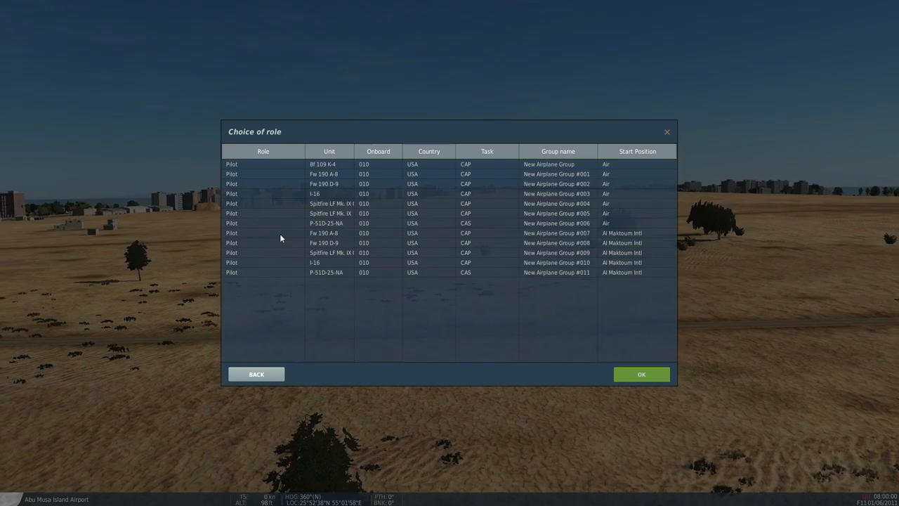
Select the Fw 190 A-8 pilot slot to start the roll test flight
click(642, 373)
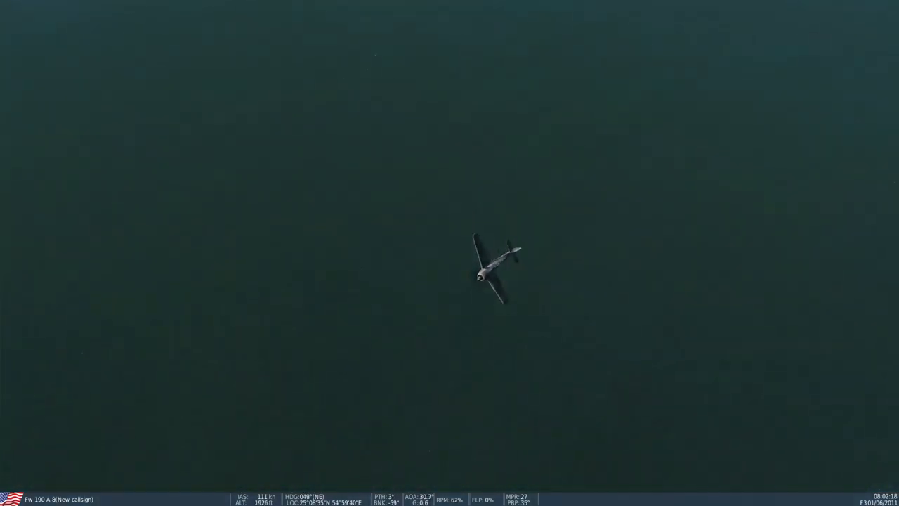
Fly the I-16 aileron roll test over the sea from the external camera
key(F1)
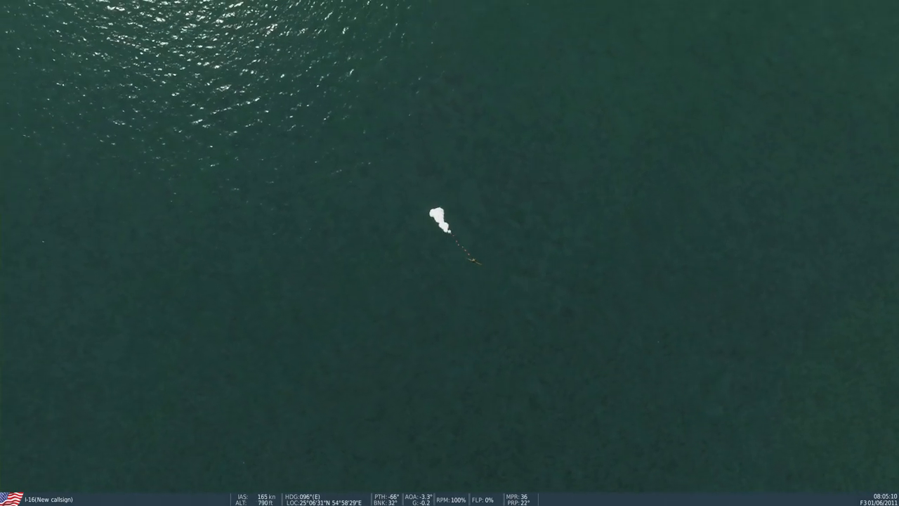
Fly the P-51D-25-NA over the Palm island coastline in cockpit view
key(F1)
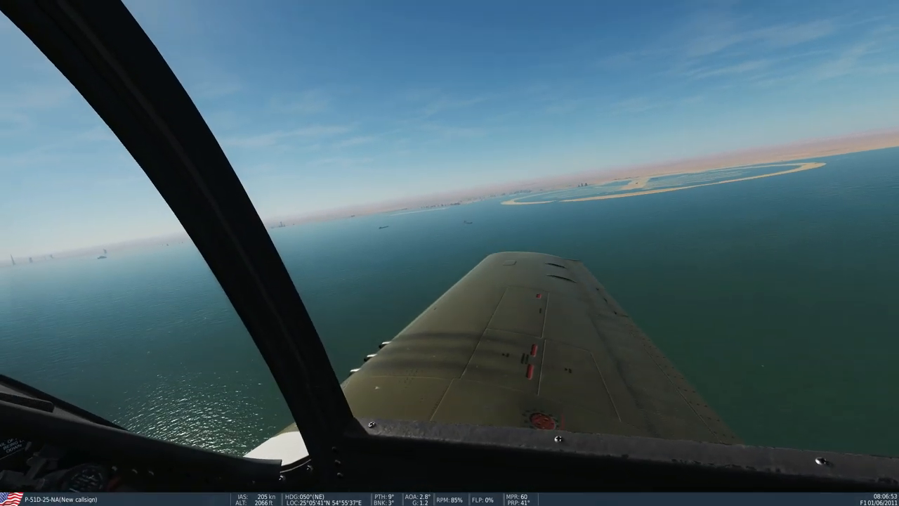
Time the P-51D roll from cockpit and external views, then return to Speeds.ods
key(F1)
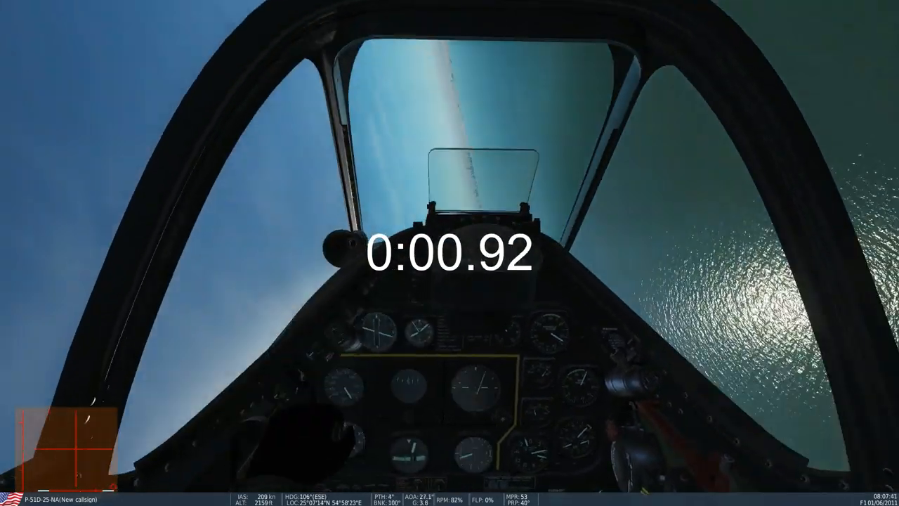
key(F3)
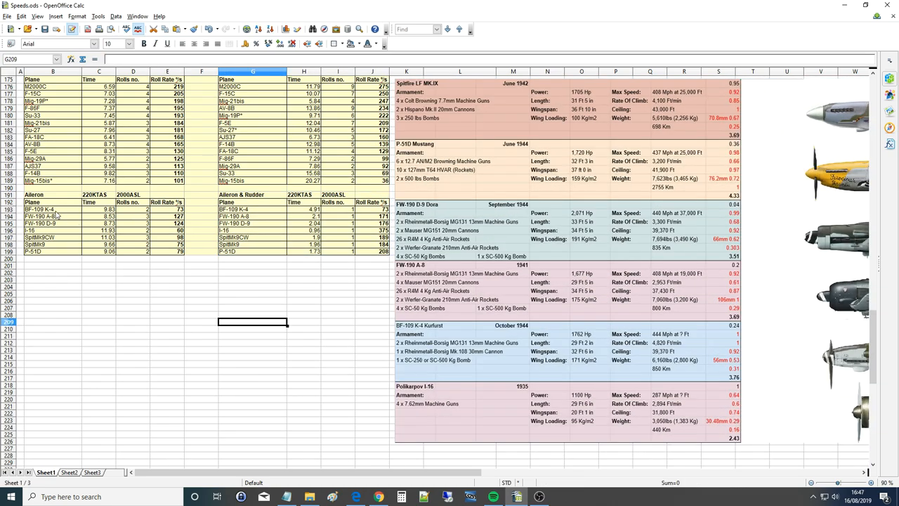
click(57, 210)
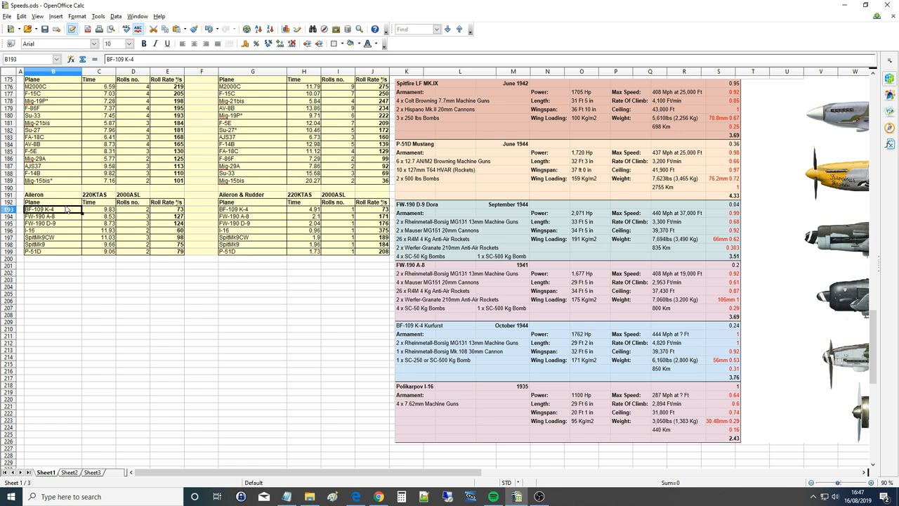
mouse_move(499, 318)
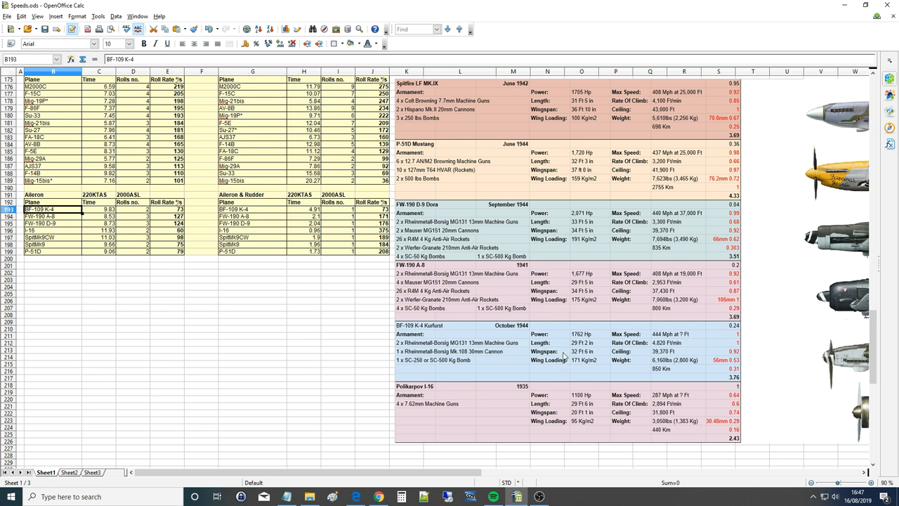
mouse_move(569, 348)
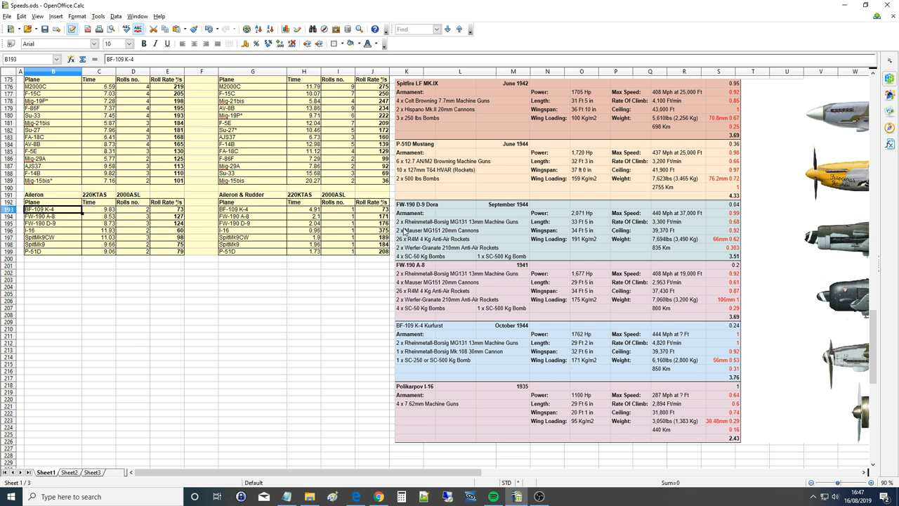
mouse_move(255, 202)
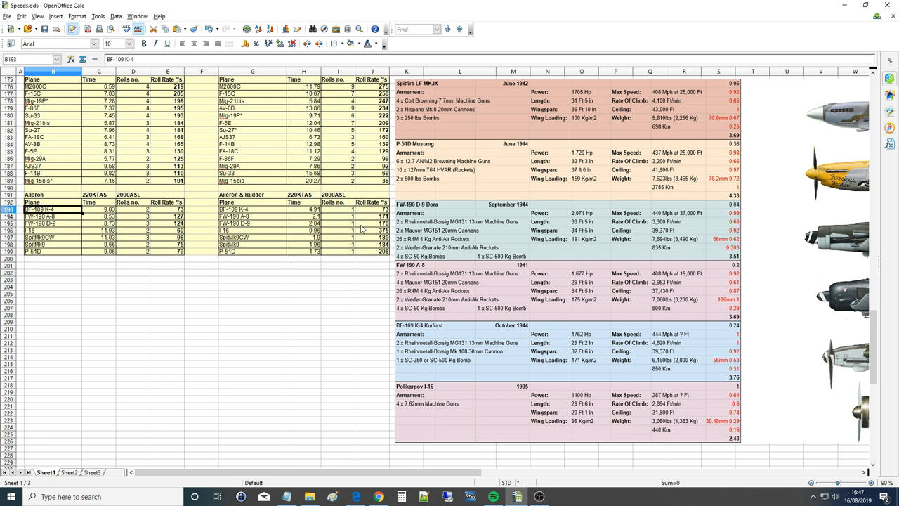
mouse_move(458, 329)
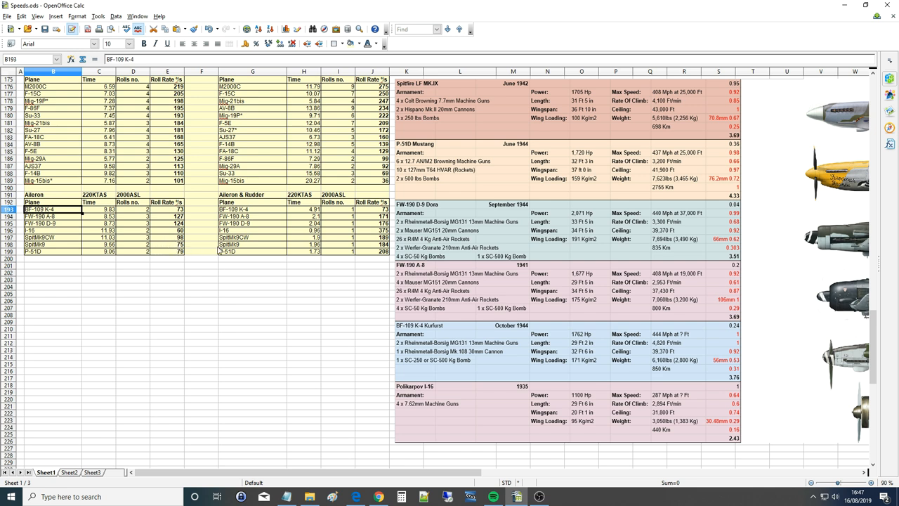
mouse_move(628, 307)
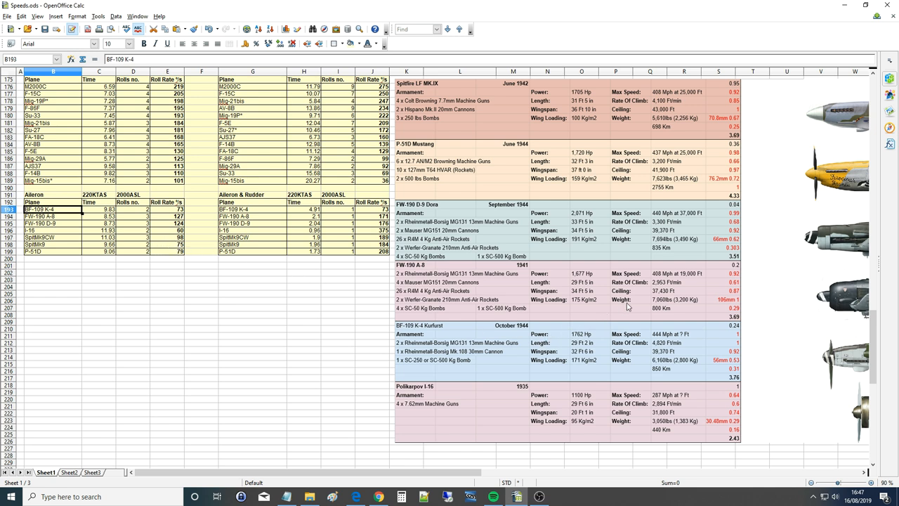
mouse_move(623, 311)
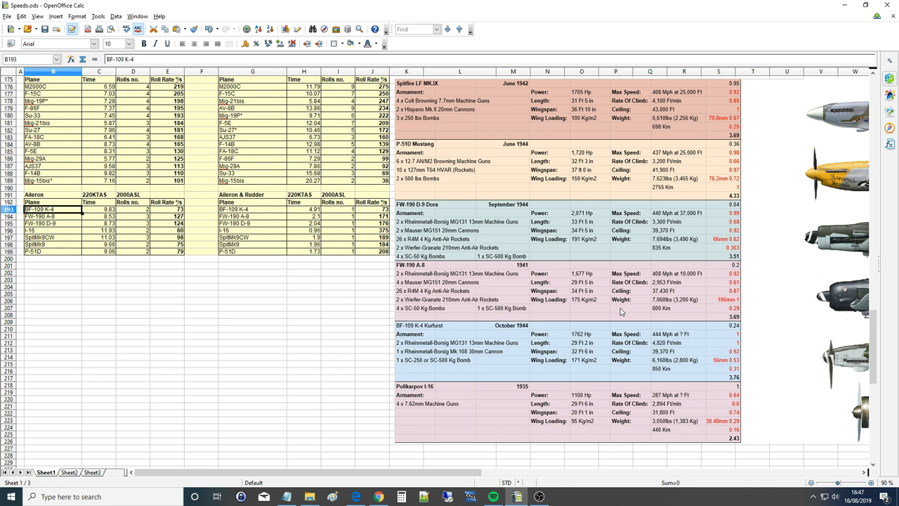
mouse_move(605, 314)
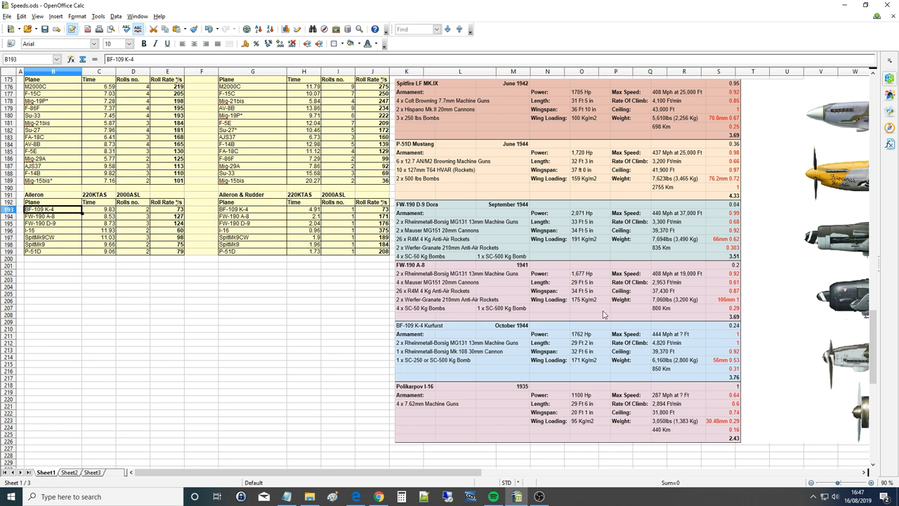
mouse_move(245, 279)
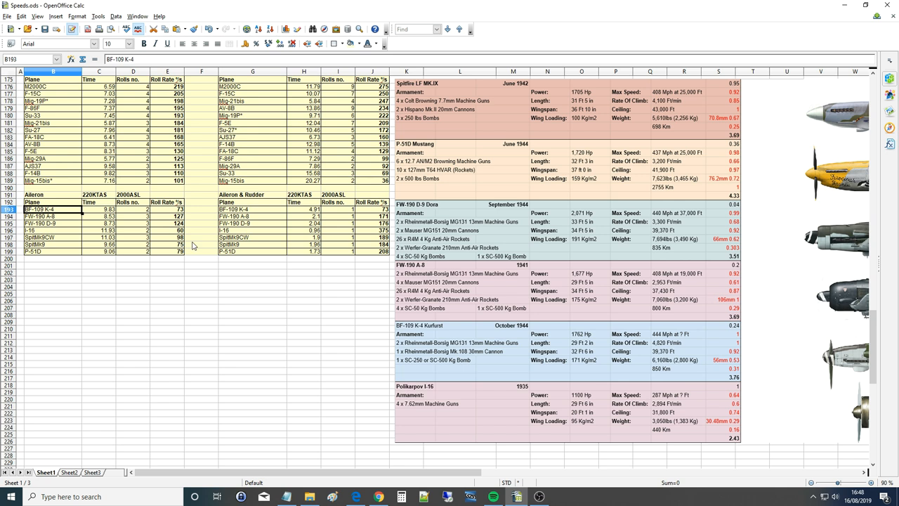
mouse_move(70, 224)
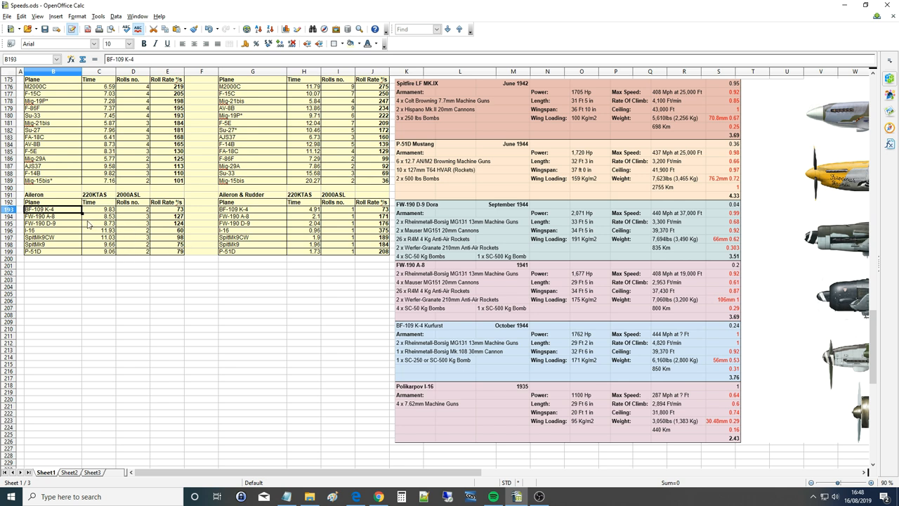
click(53, 224)
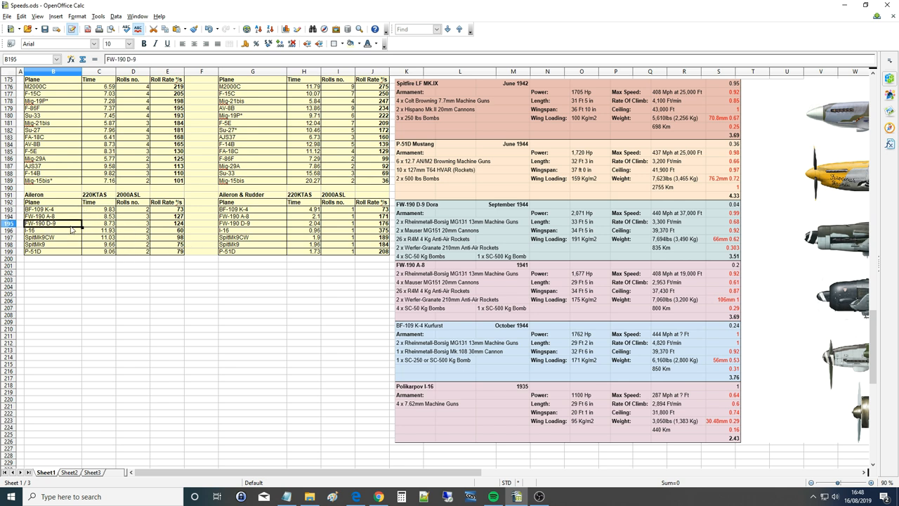
click(168, 224)
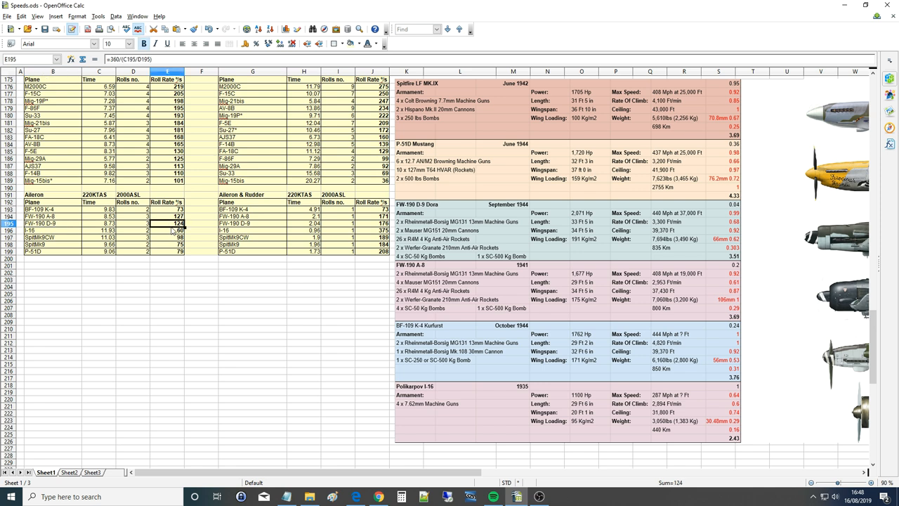
mouse_move(594, 230)
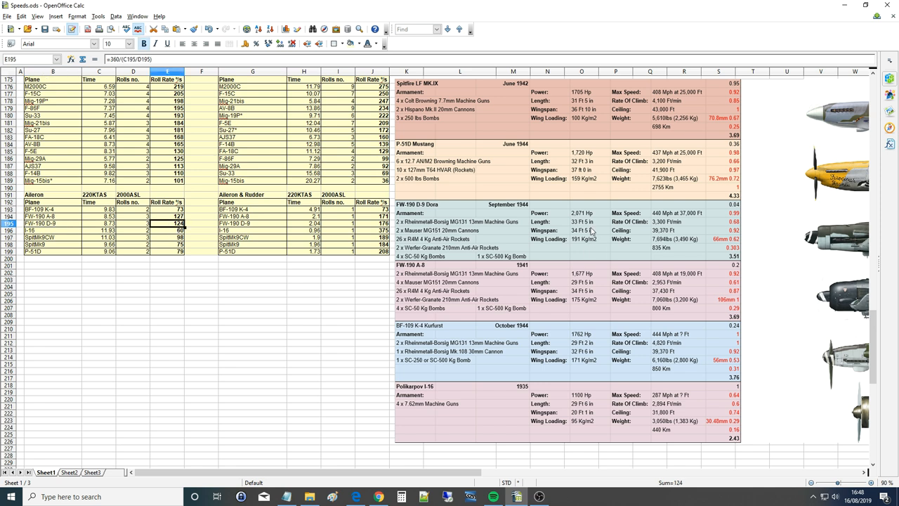
mouse_move(581, 277)
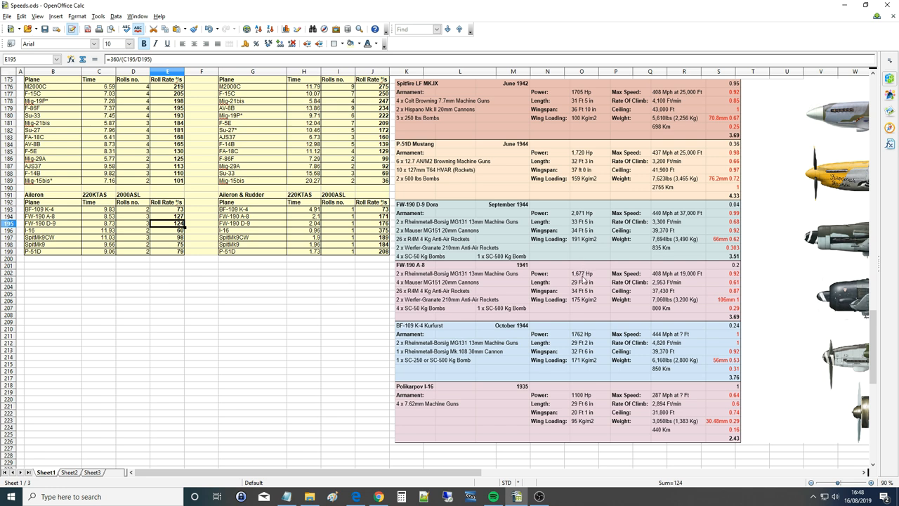
mouse_move(582, 298)
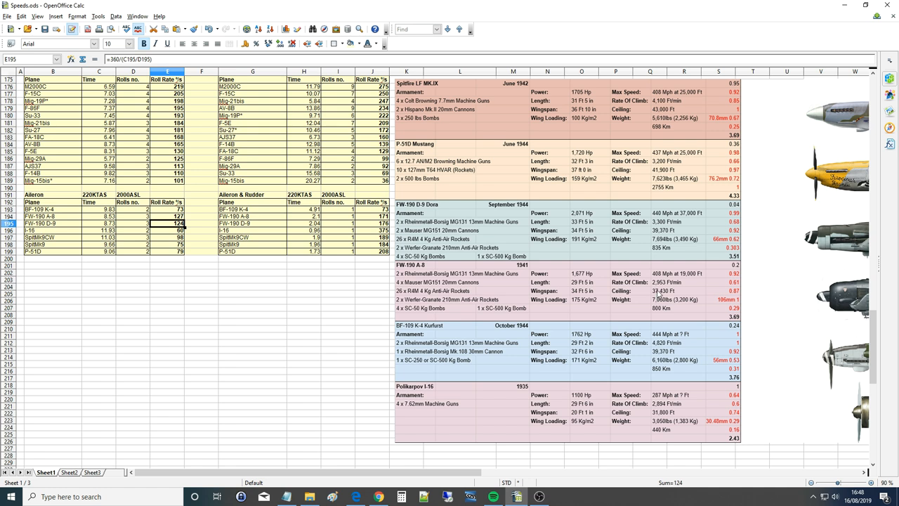
mouse_move(319, 264)
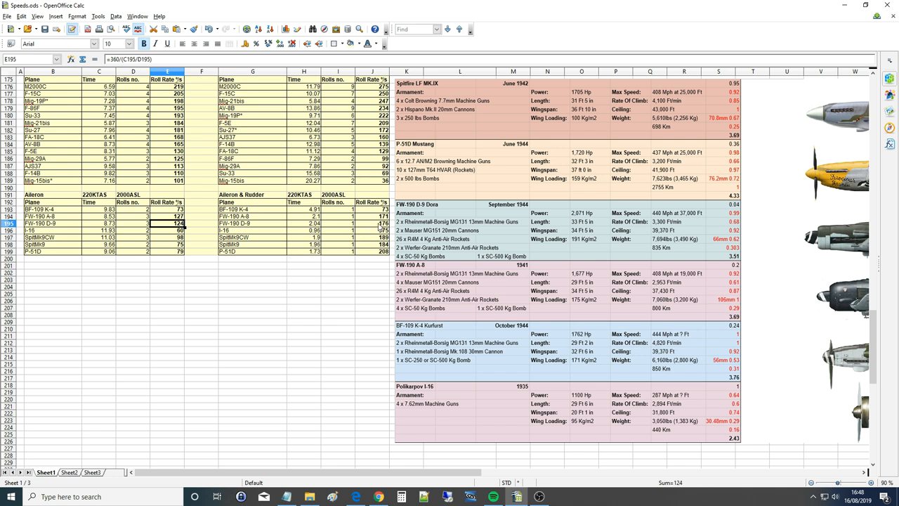
mouse_move(373, 227)
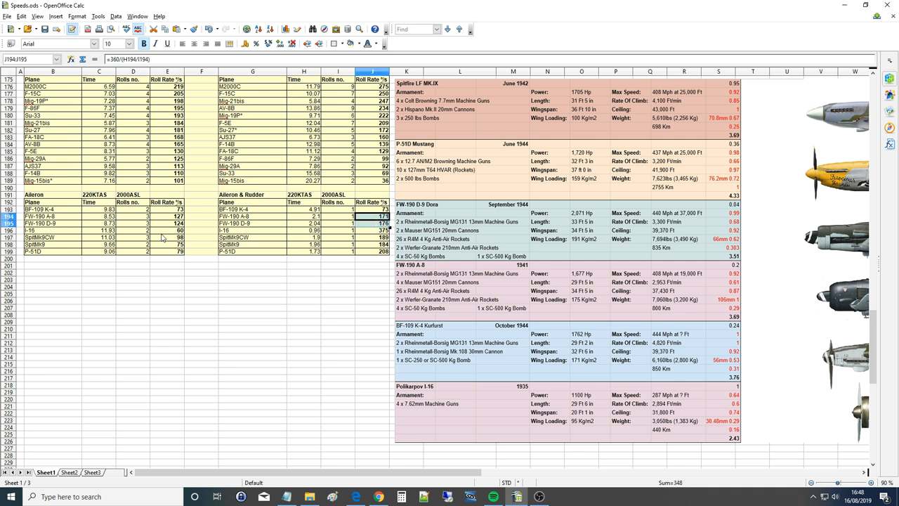
click(167, 230)
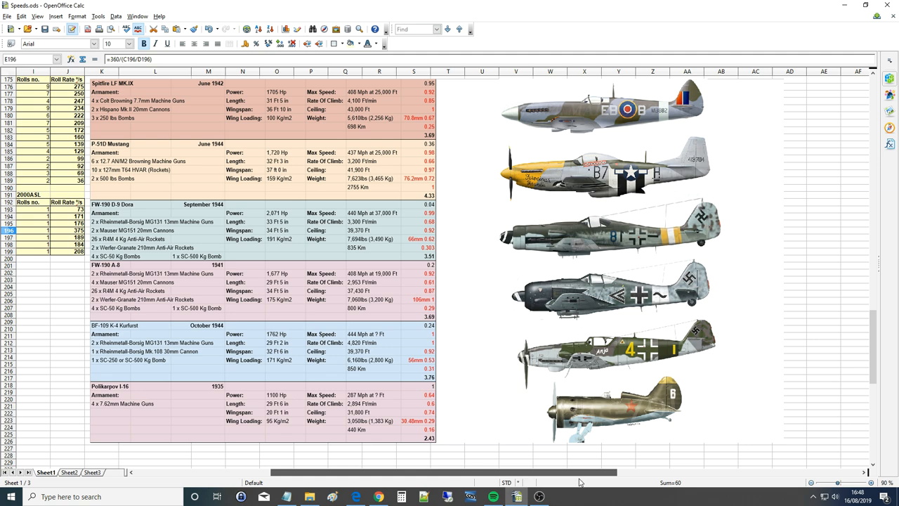
scroll(left, 3)
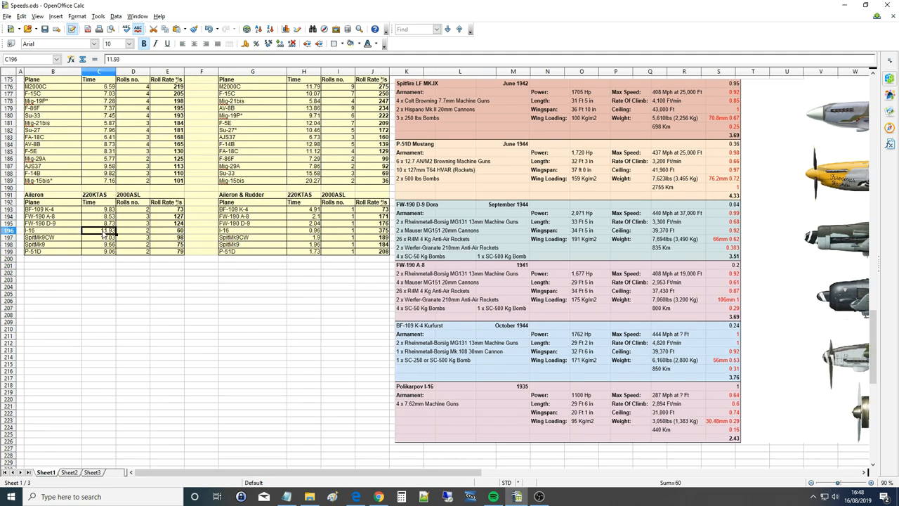
click(134, 230)
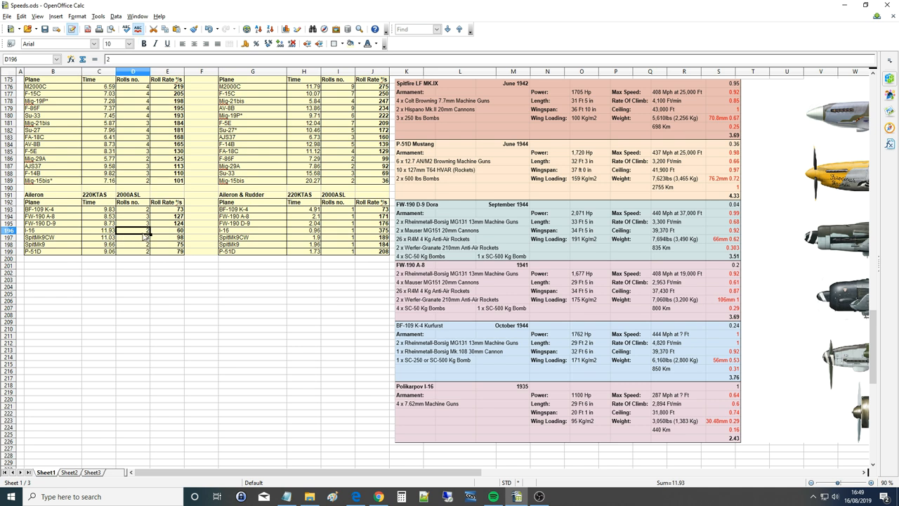
click(55, 209)
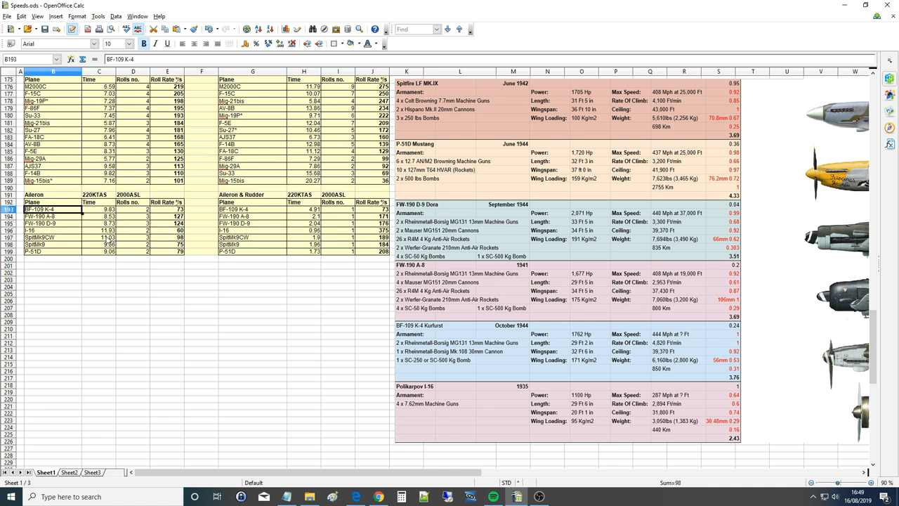
click(168, 230)
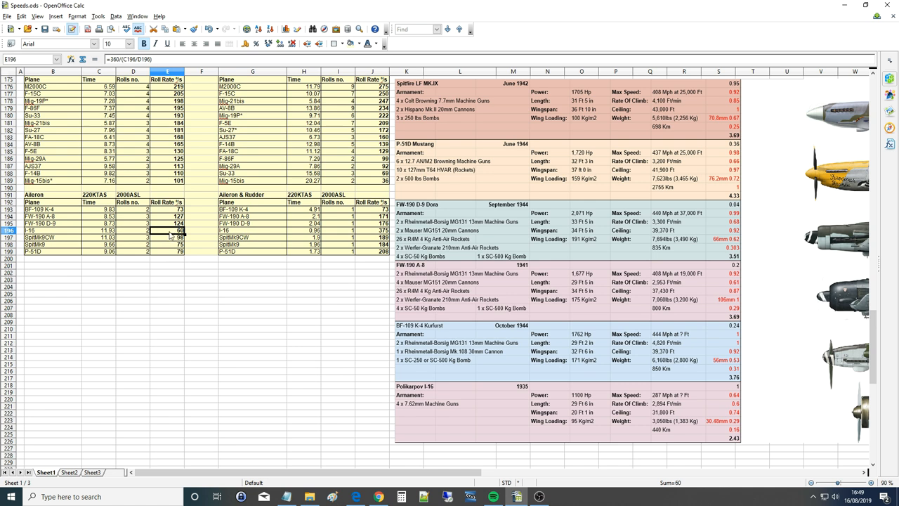
mouse_move(125, 244)
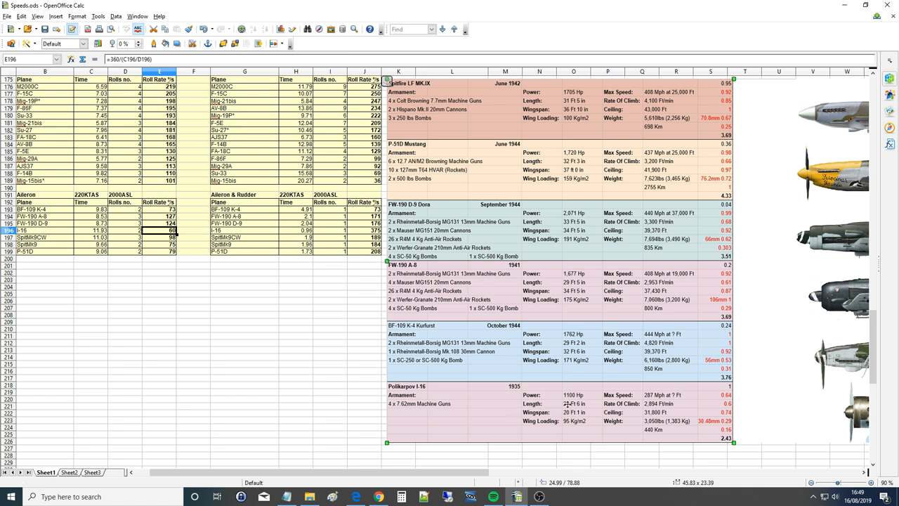
mouse_move(565, 404)
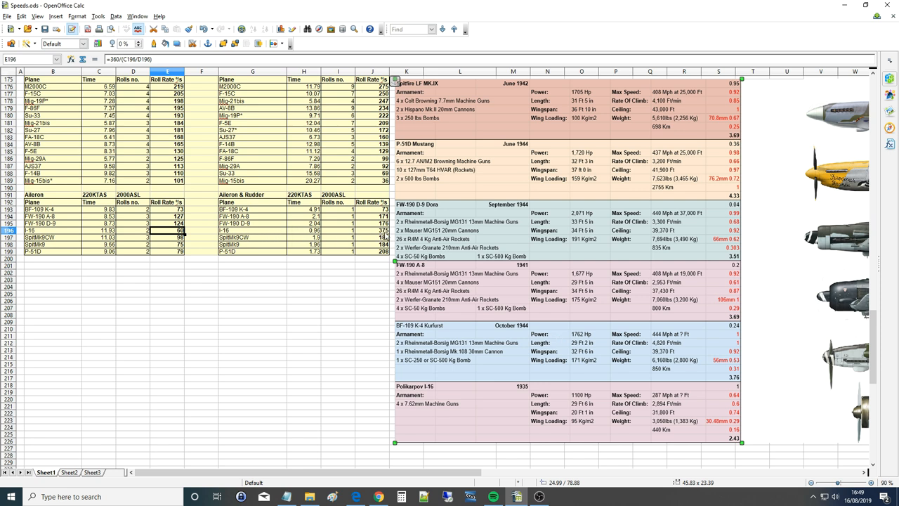
mouse_move(396, 478)
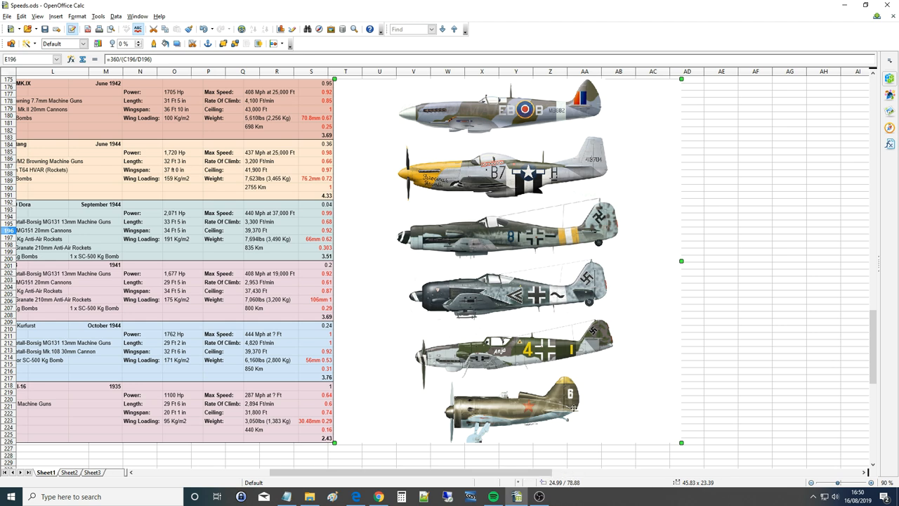
mouse_move(512, 435)
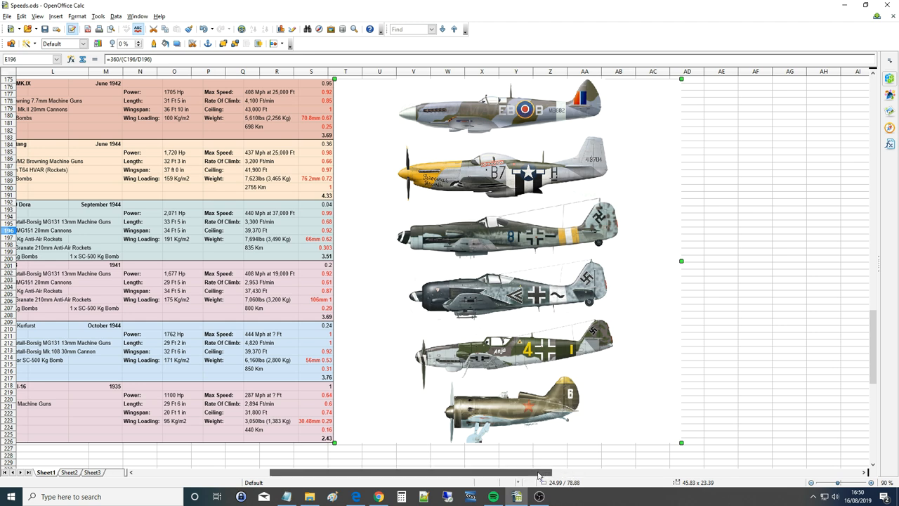
scroll(left, 3)
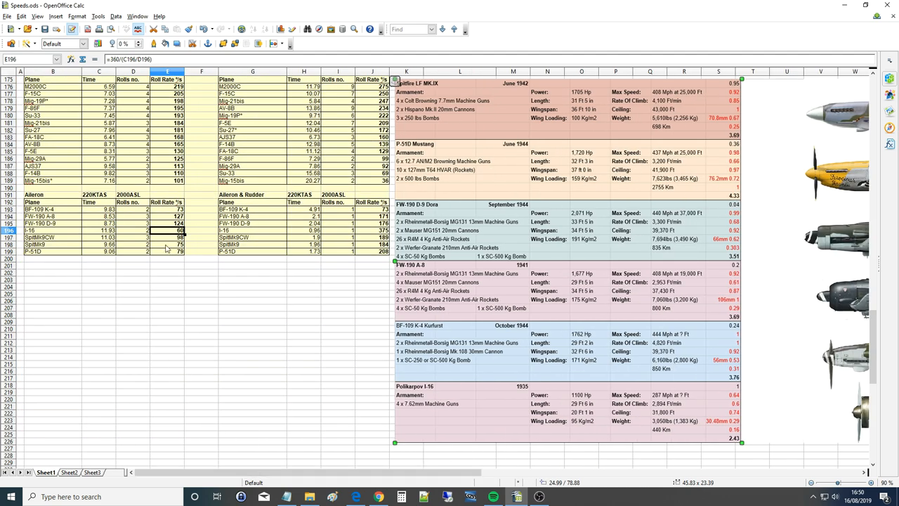
mouse_move(248, 232)
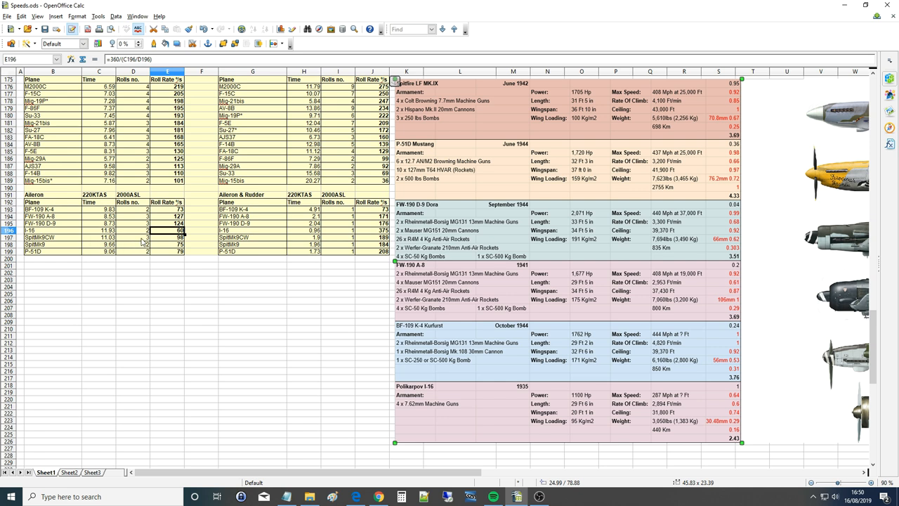
click(167, 237)
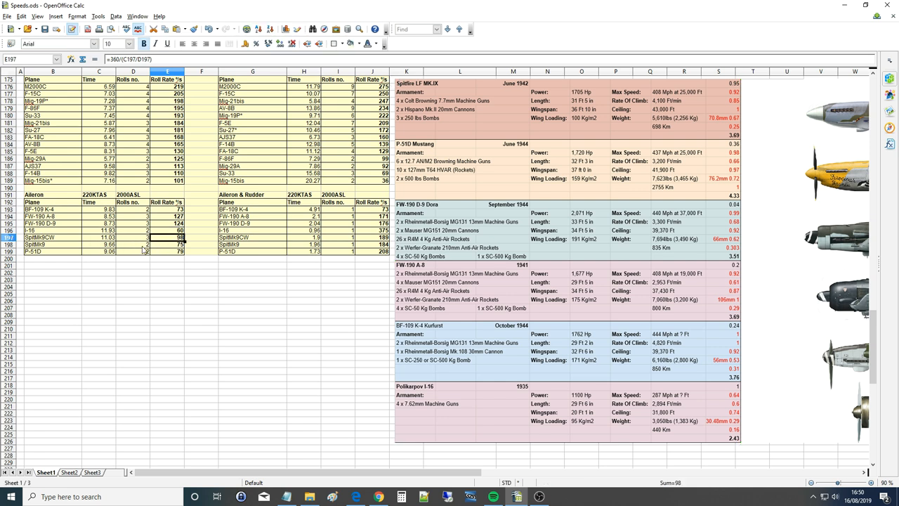
click(167, 244)
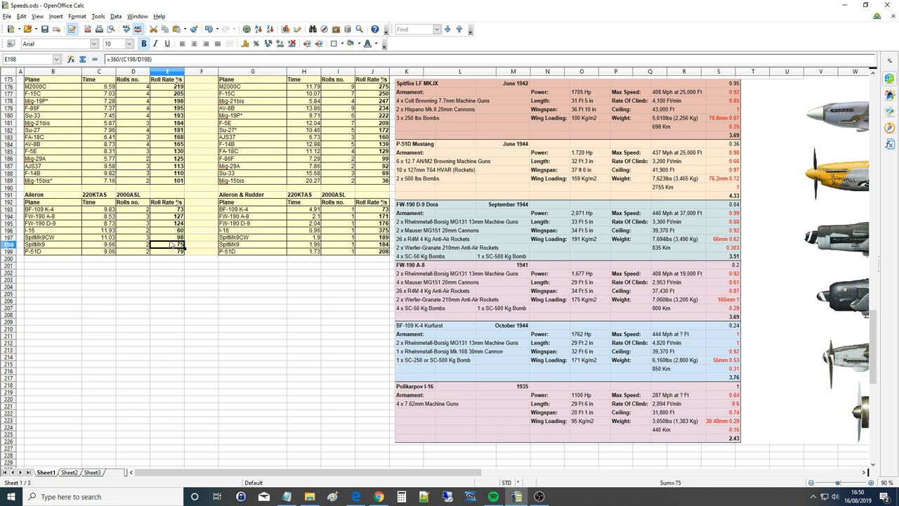
click(167, 237)
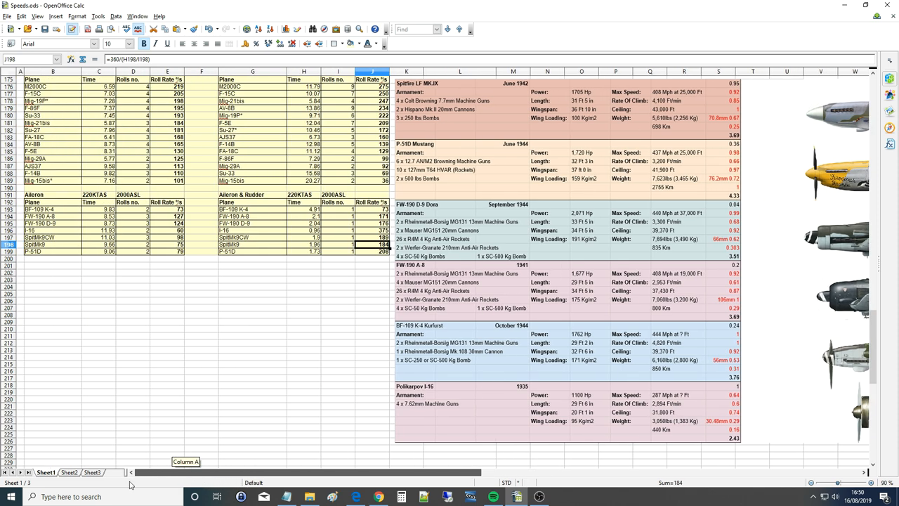
mouse_move(578, 110)
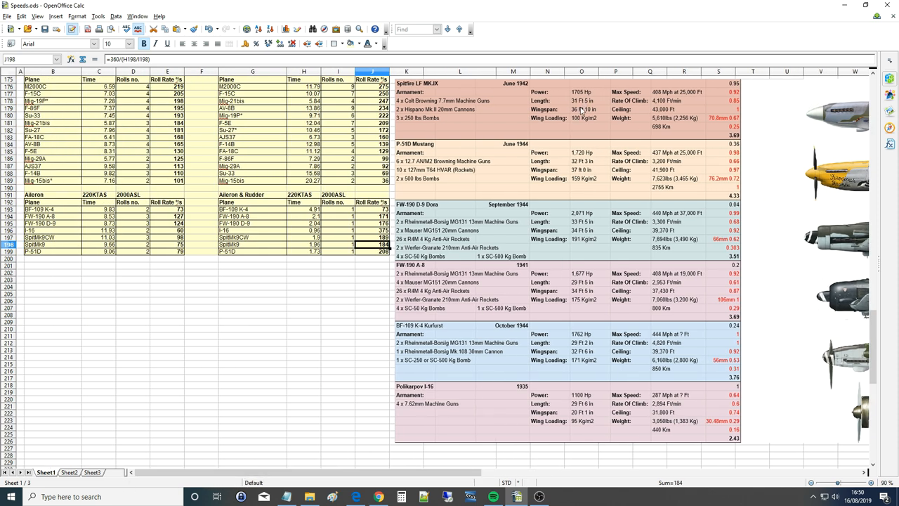
mouse_move(585, 109)
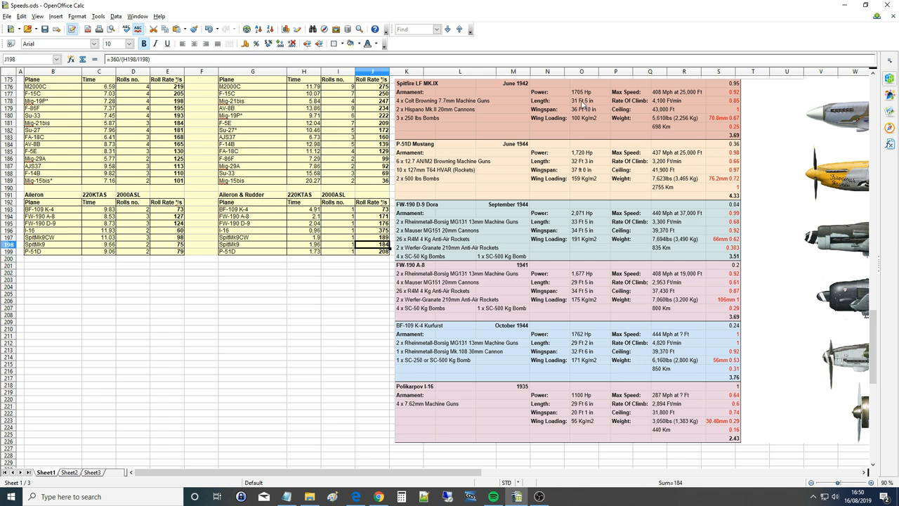
mouse_move(355, 288)
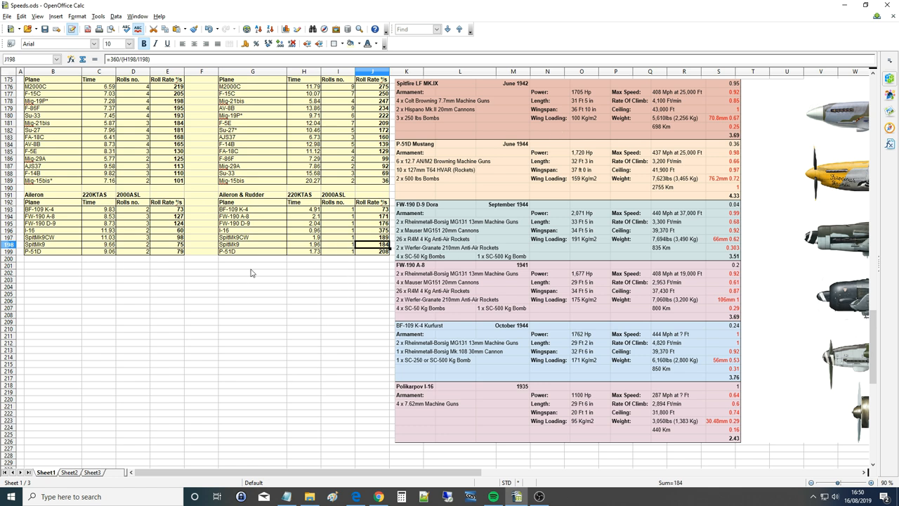
mouse_move(199, 355)
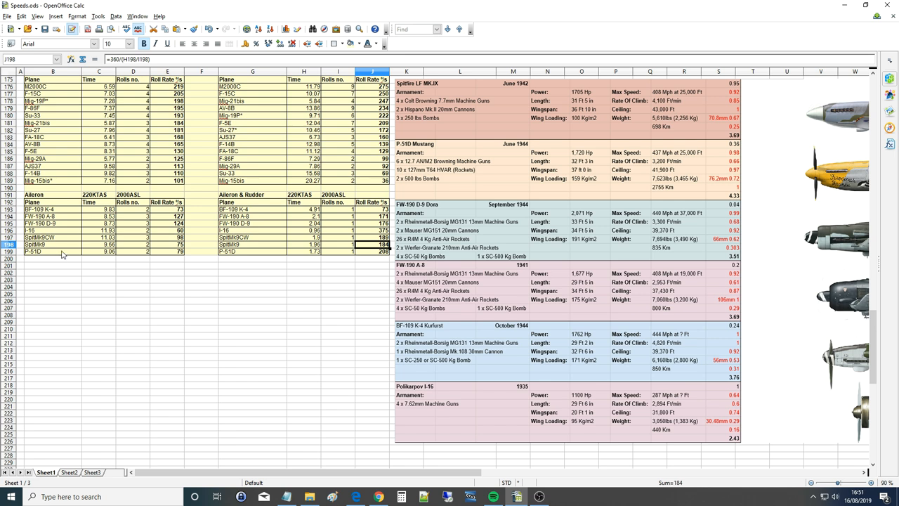
mouse_move(165, 256)
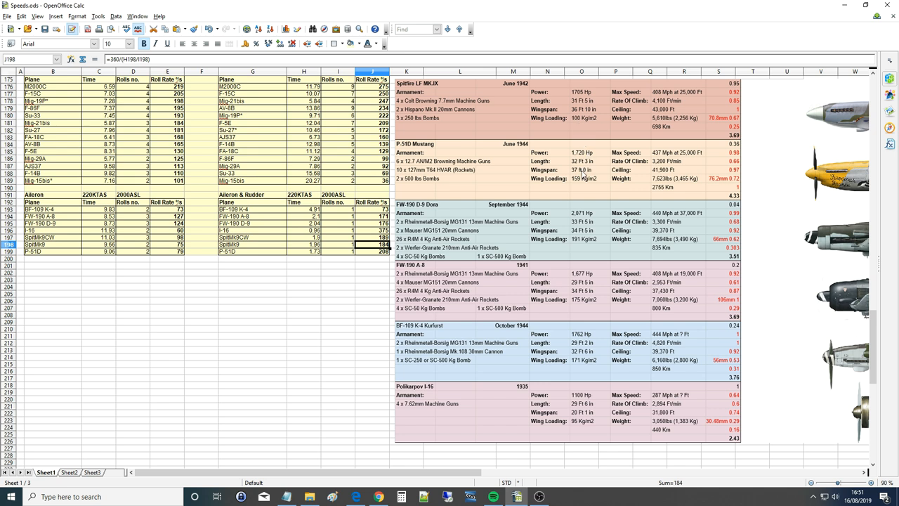
mouse_move(505, 194)
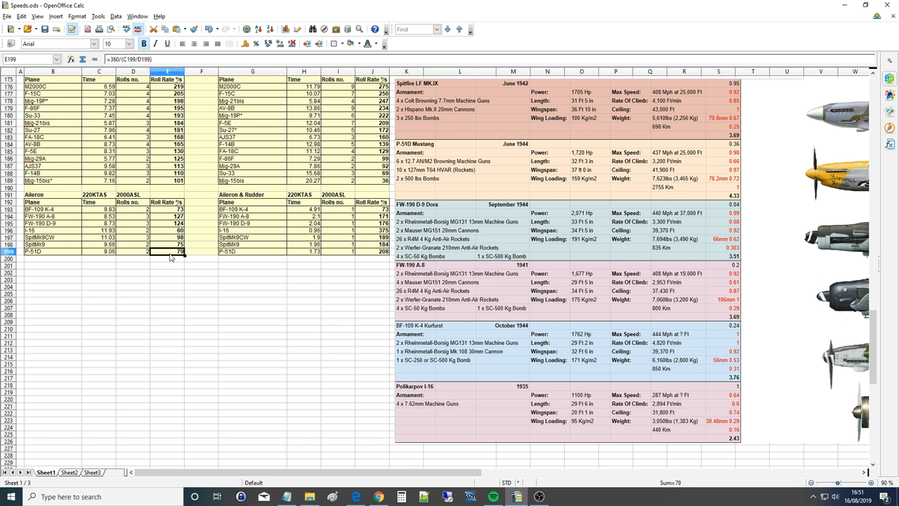
mouse_move(242, 256)
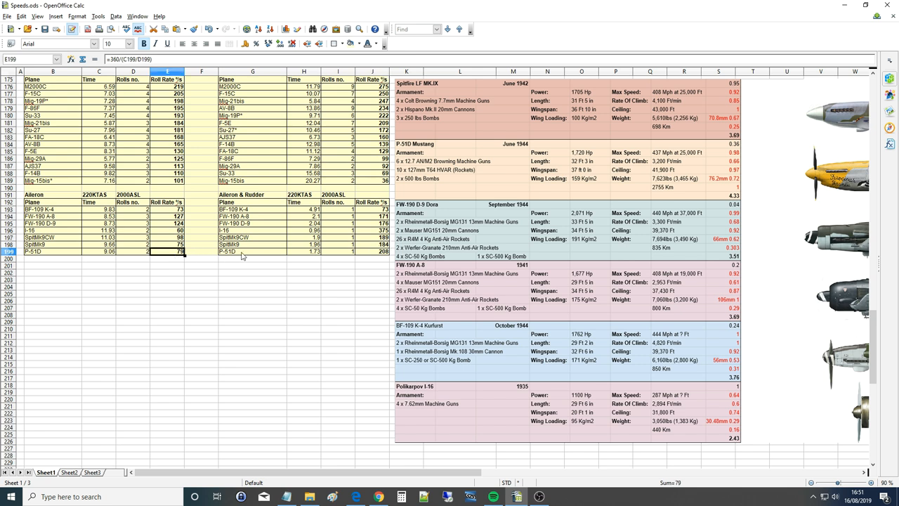
mouse_move(380, 258)
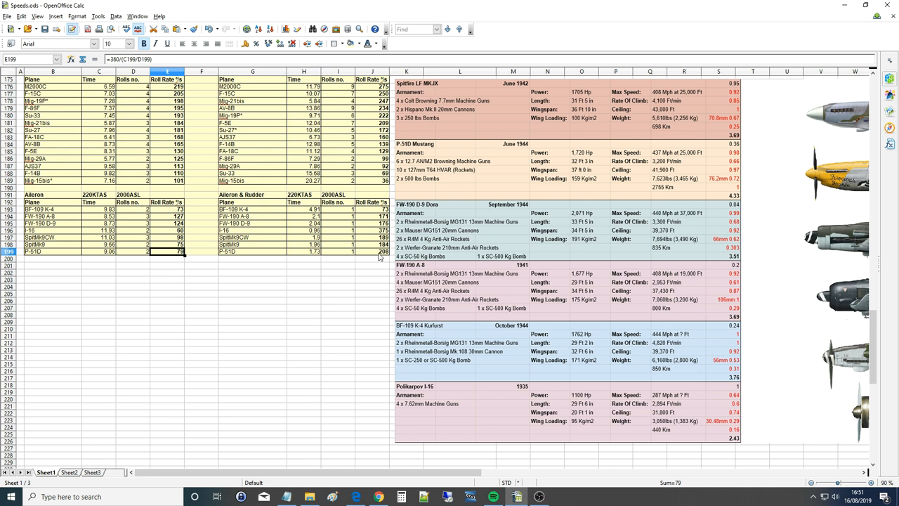
click(371, 250)
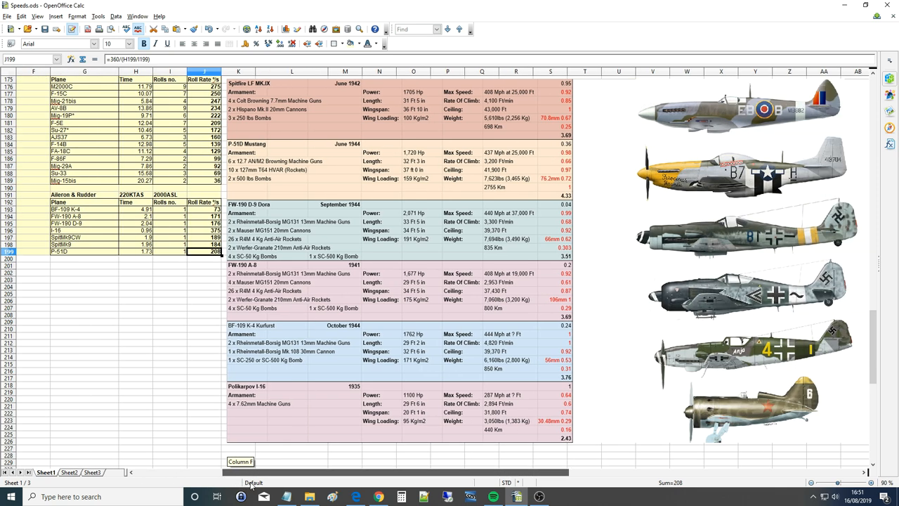
scroll(right, 3)
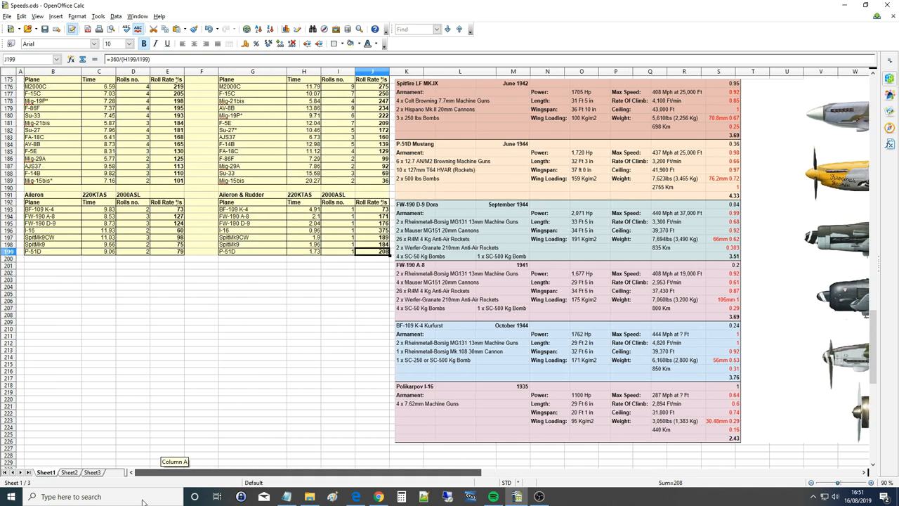
click(202, 329)
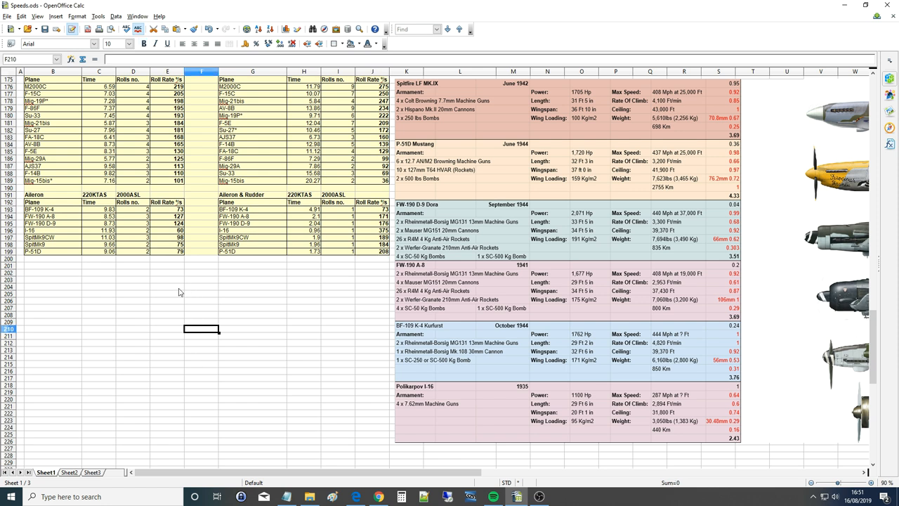
mouse_move(176, 299)
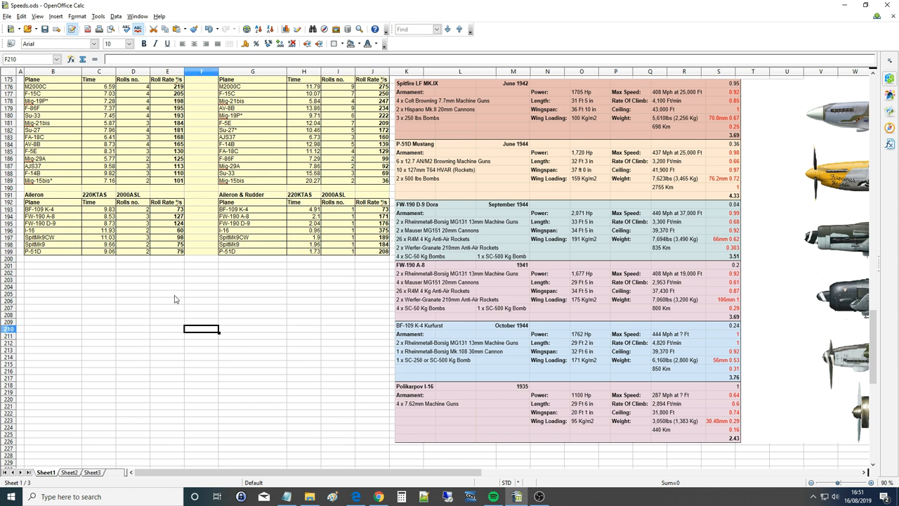